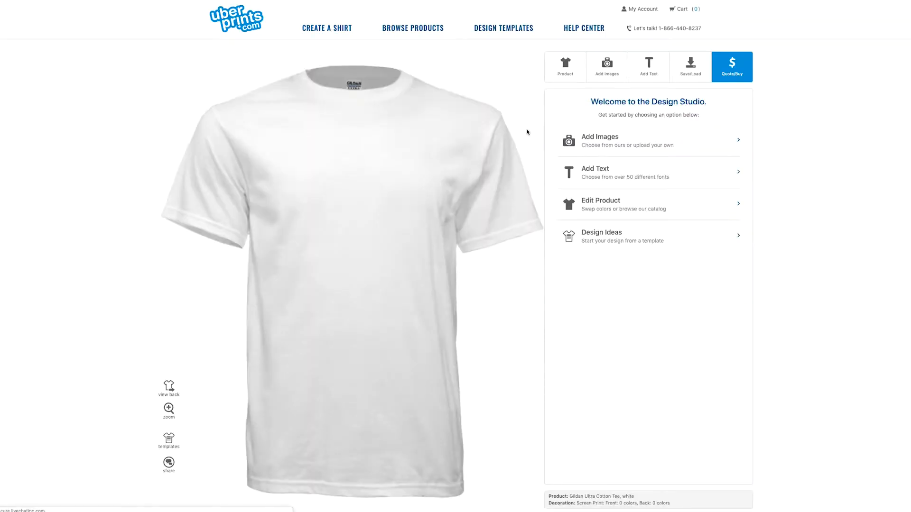
- Bring up the Add Images options from the Design Studio welcome panel
left_click(606, 67)
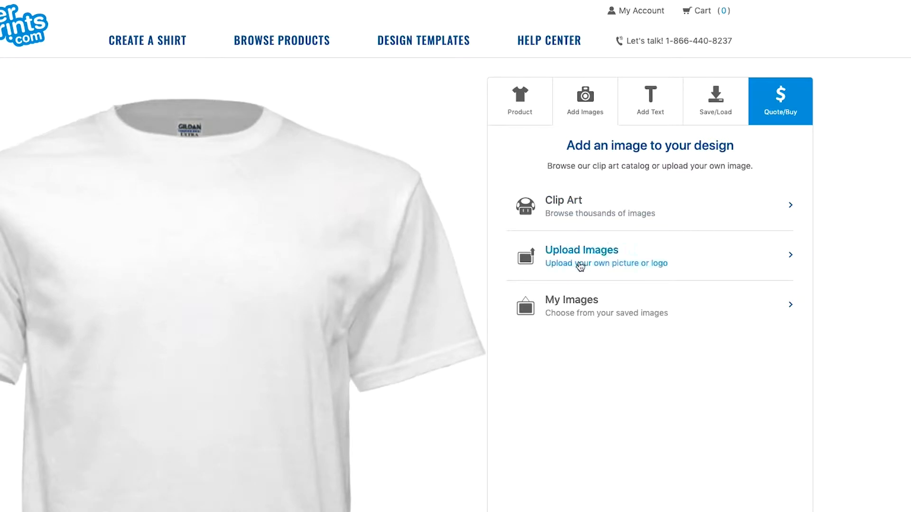
- Accept the upload terms and upload the uberprints.com logo file from the computer
left_click(581, 255)
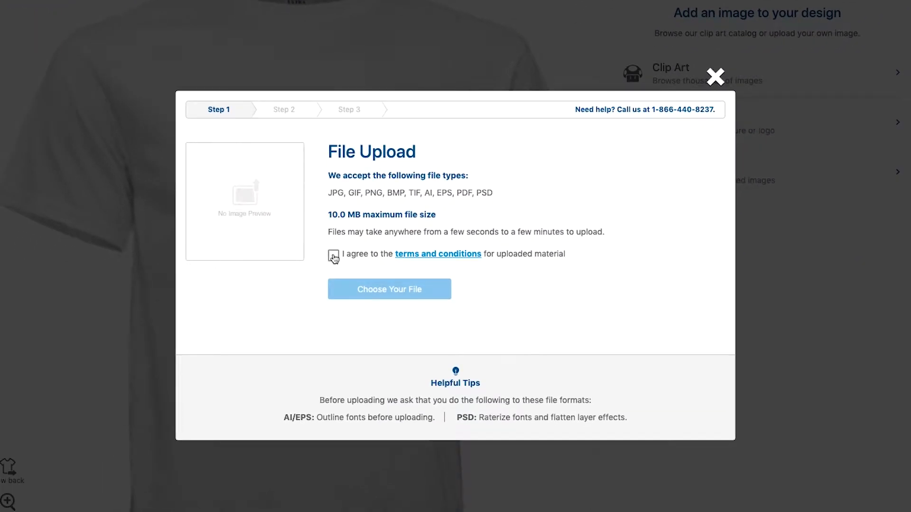
left_click(333, 255)
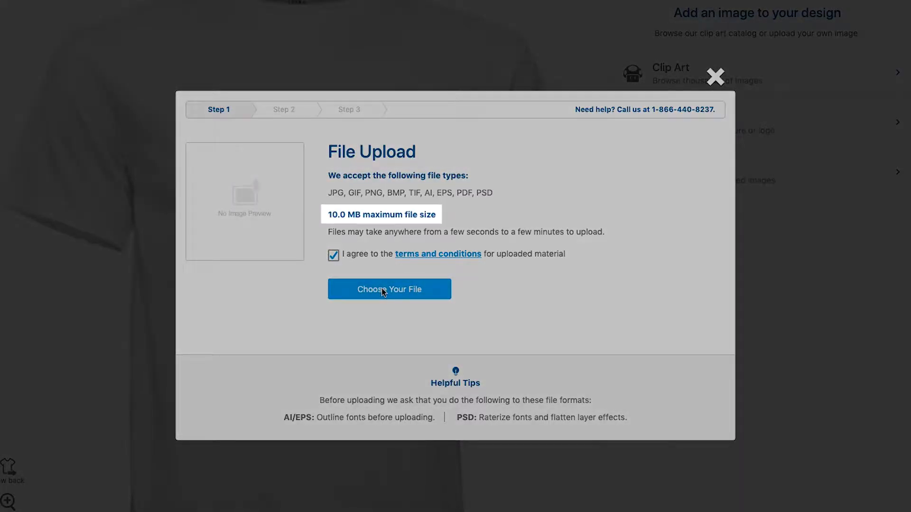
left_click(388, 289)
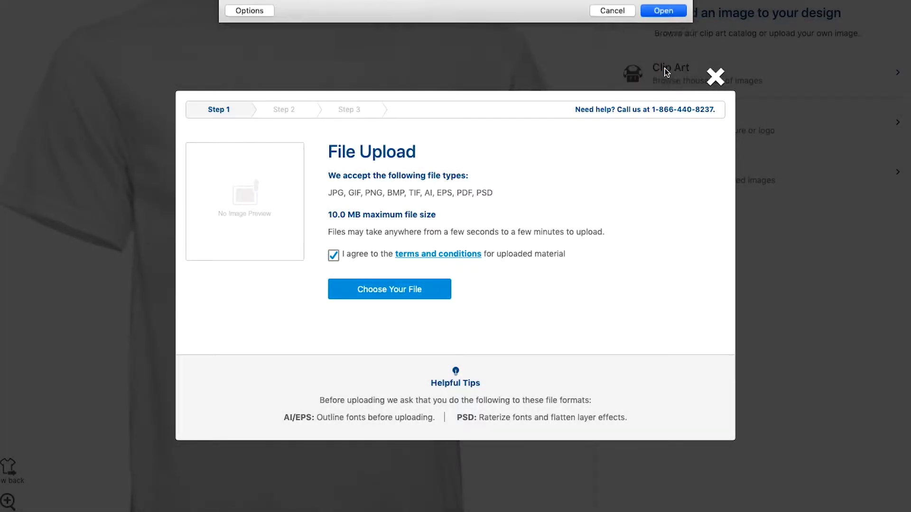
left_click(663, 10)
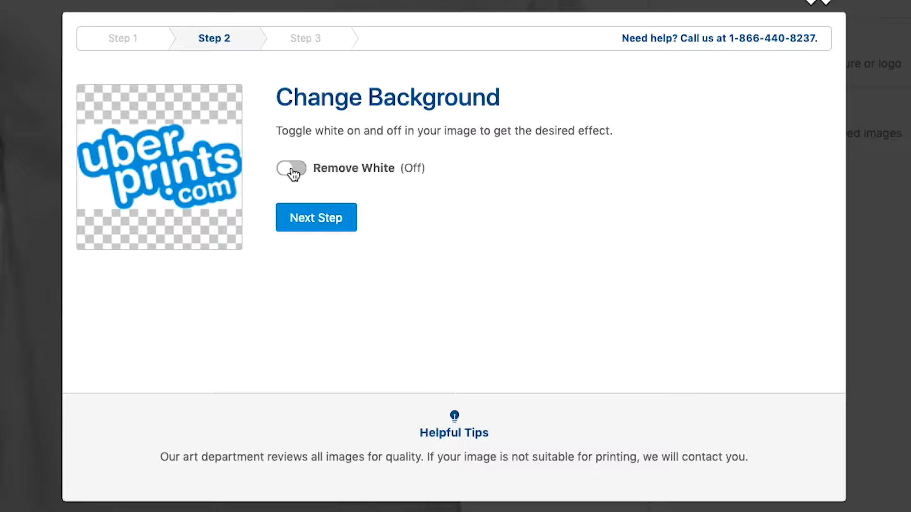
left_click(290, 168)
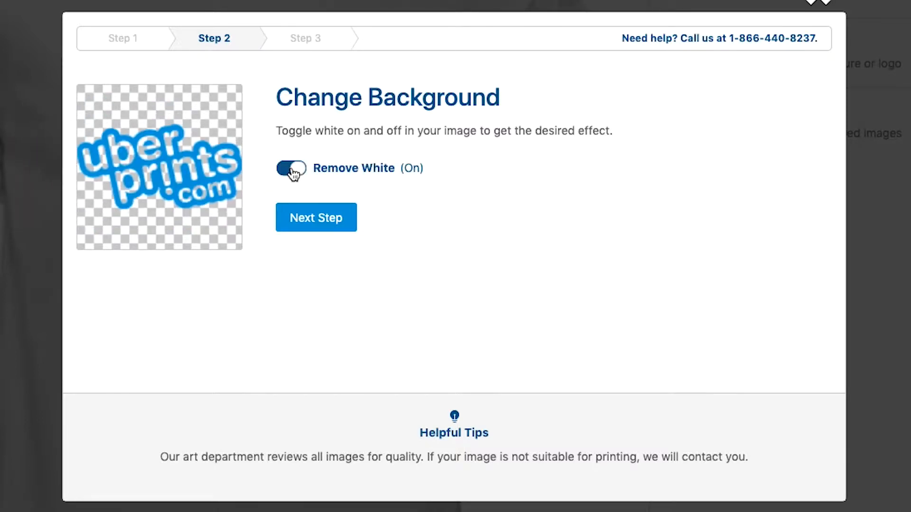
left_click(292, 168)
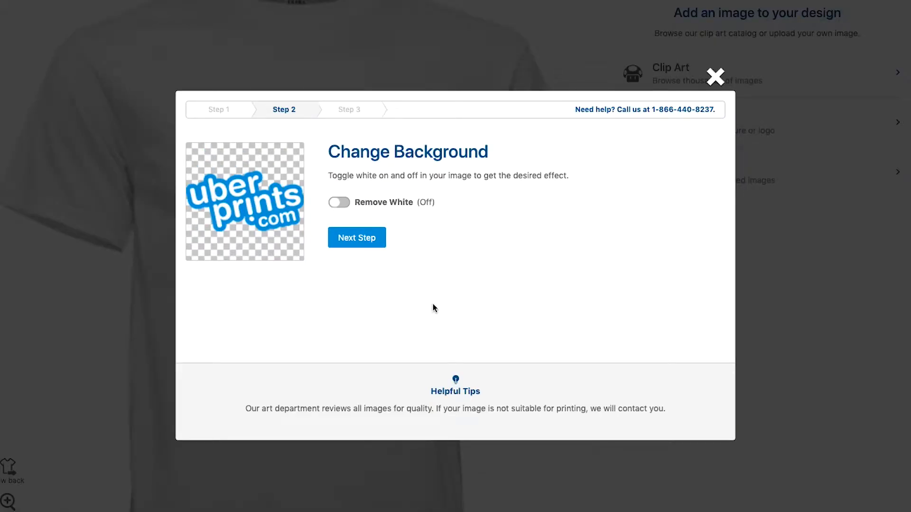
mouse_move(345, 252)
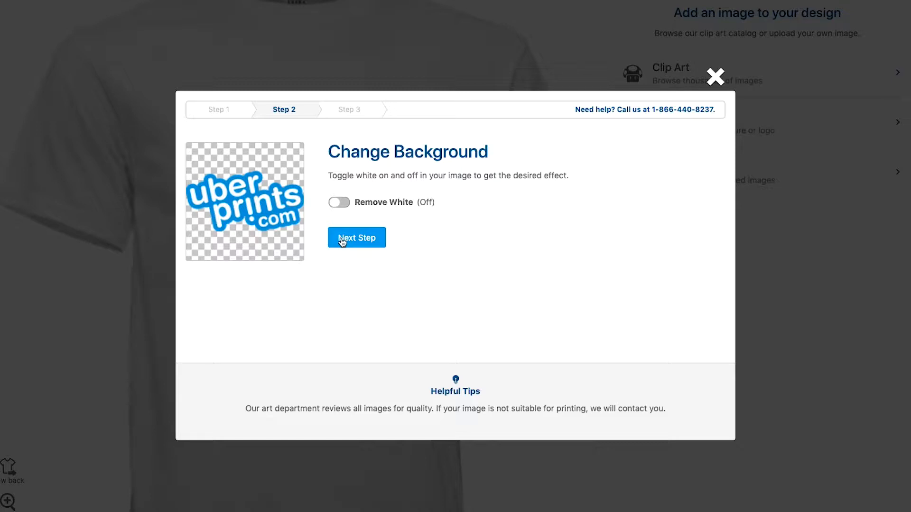
- Keep the white background, advance to the colors step and choose 2 colors for the logo
left_click(356, 237)
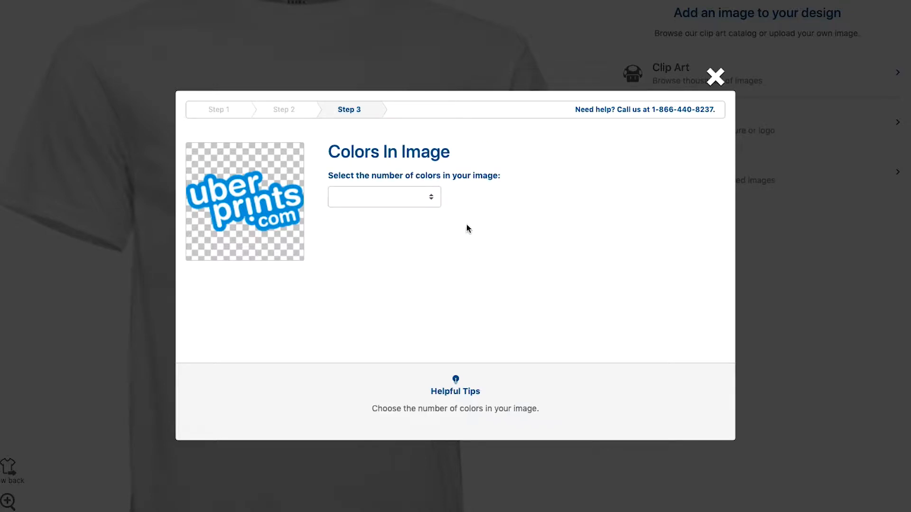
left_click(384, 196)
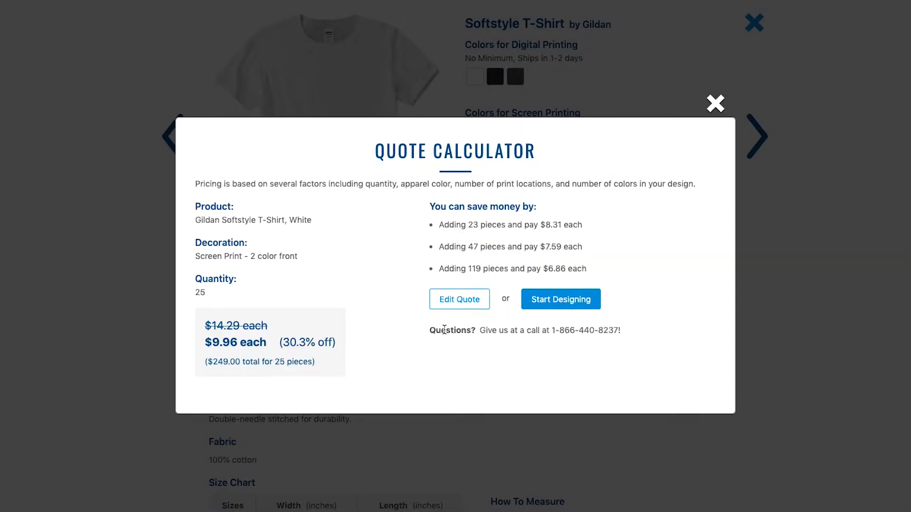
left_click(459, 299)
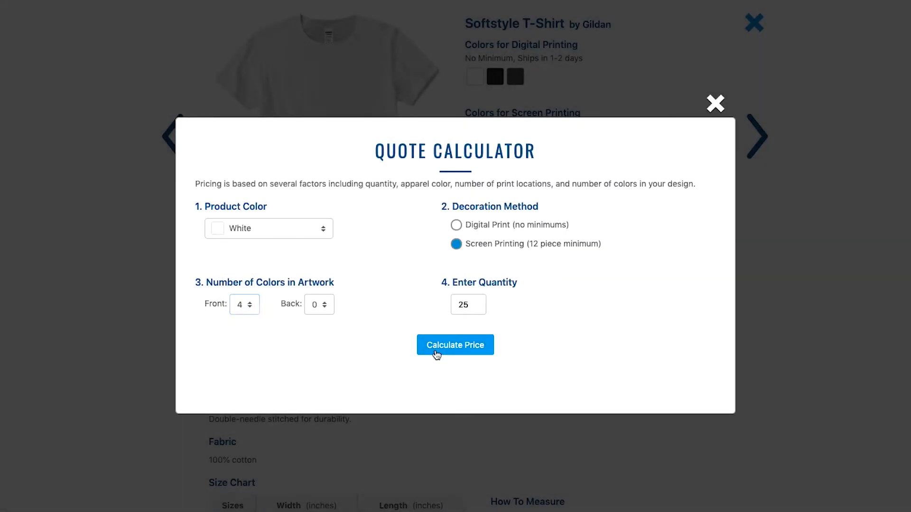
left_click(454, 345)
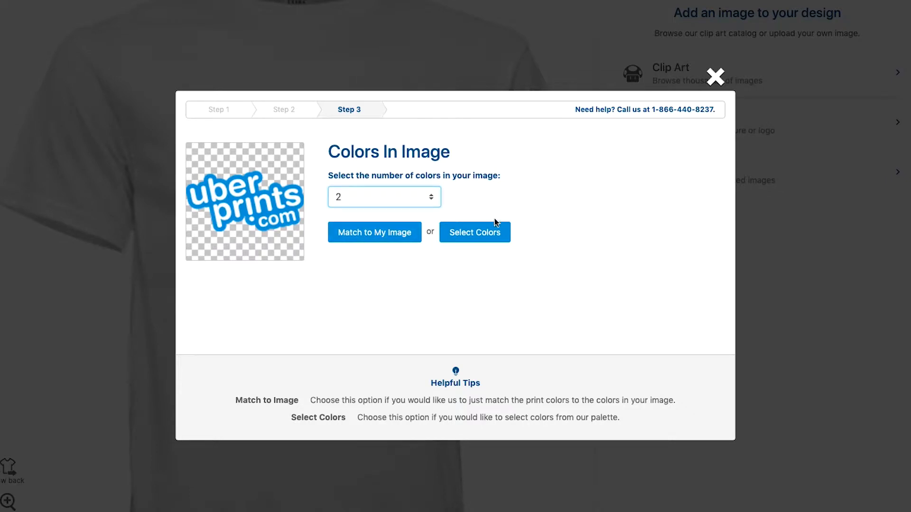
- Pick White and Winter Blue as the logo's inks and add the logo to the shirt front
left_click(474, 232)
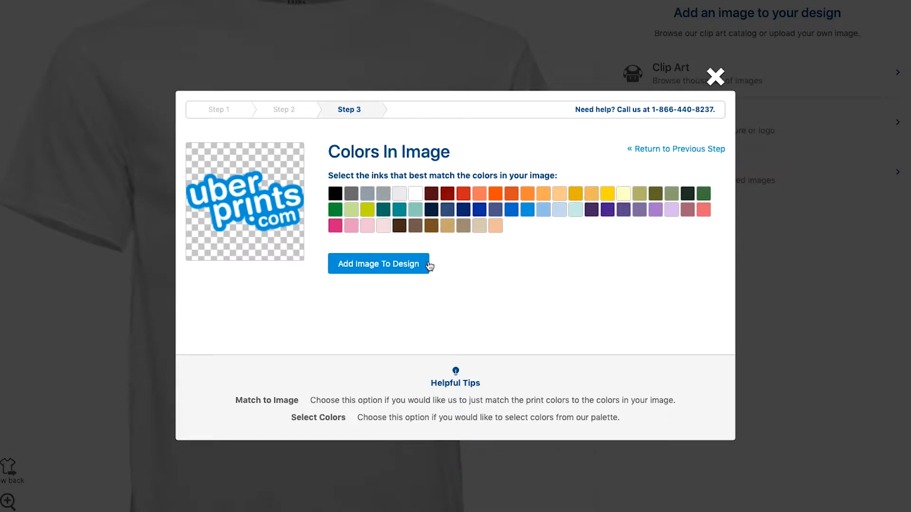
mouse_move(415, 199)
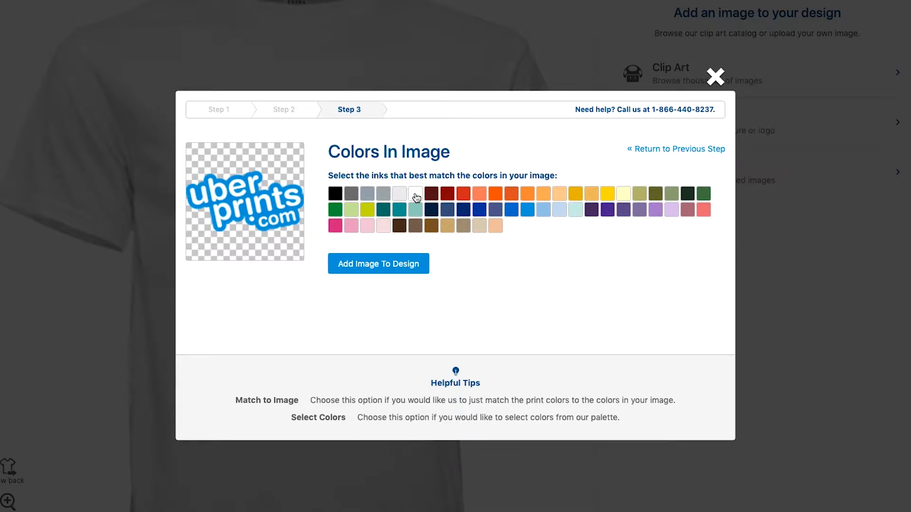
left_click(414, 193)
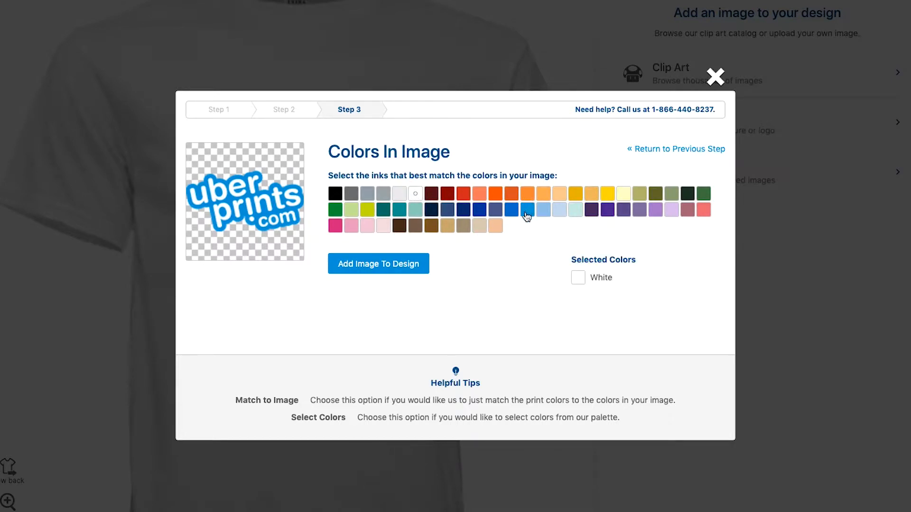
left_click(526, 210)
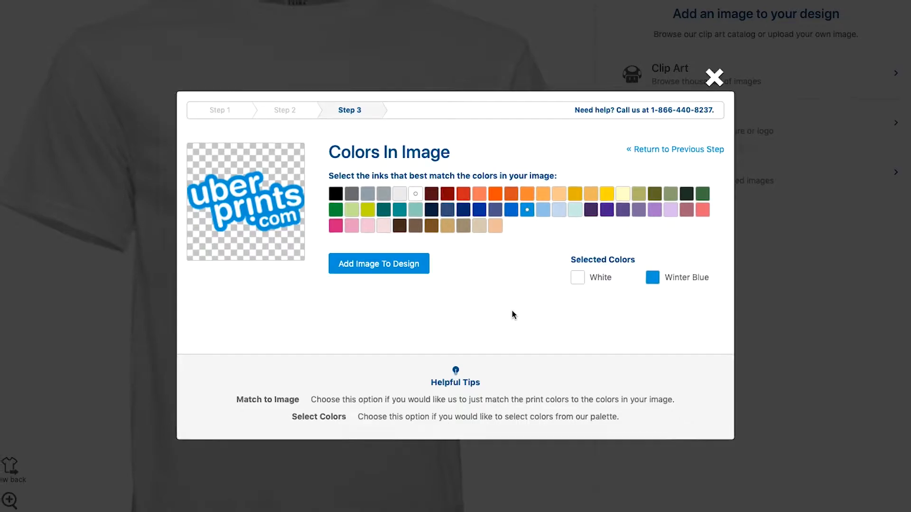
left_click(379, 262)
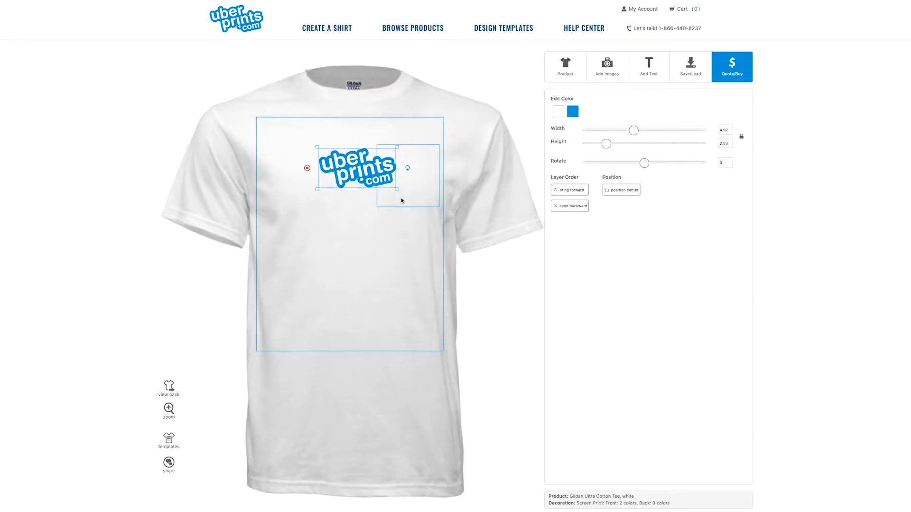
- Enlarge the logo to about 7.65 inches wide, center it on the front and send it backward
left_click_drag(633, 130, 638, 130)
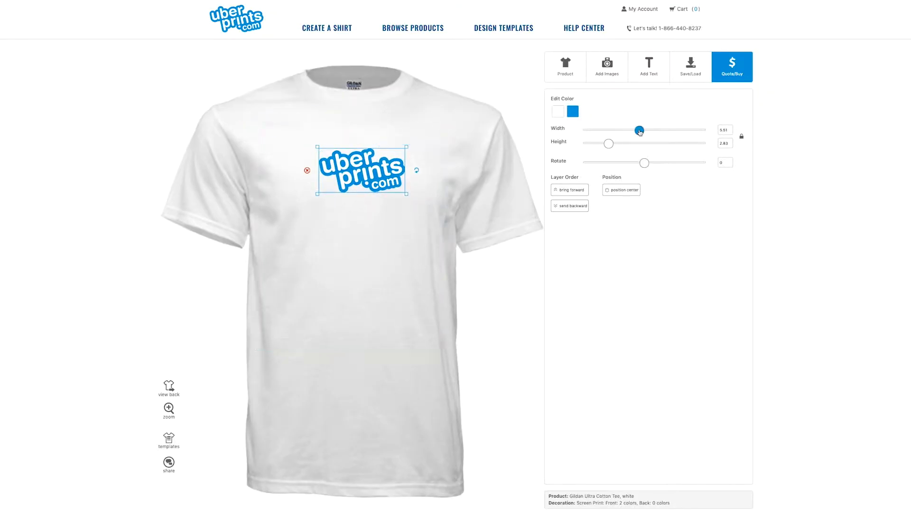
left_click_drag(638, 130, 642, 130)
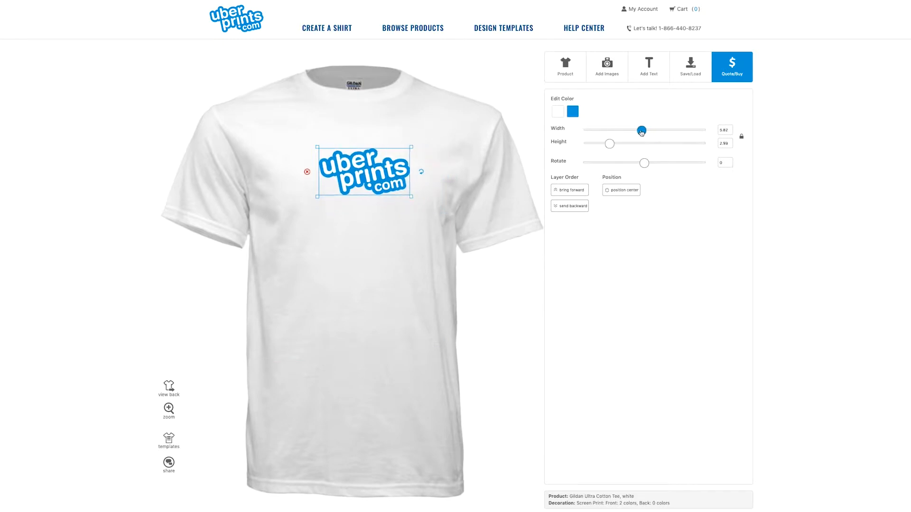
left_click_drag(642, 130, 638, 130)
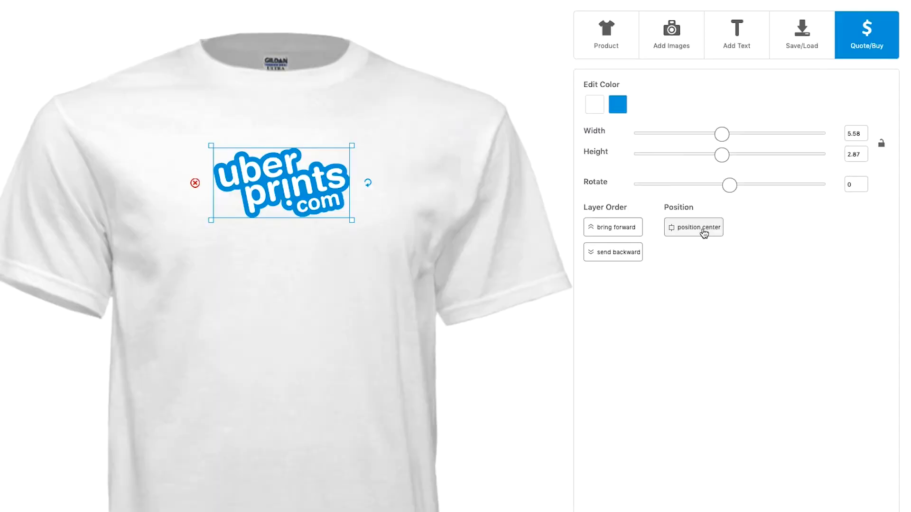
left_click(692, 227)
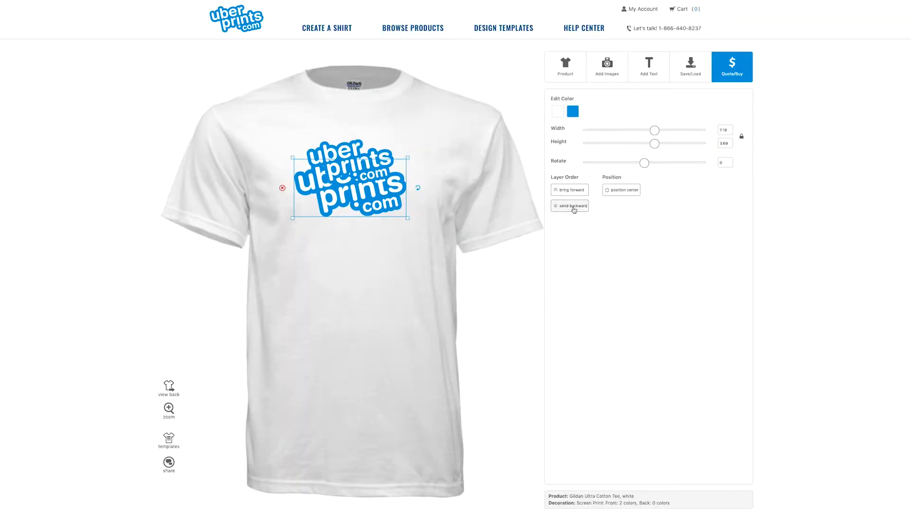
left_click(569, 206)
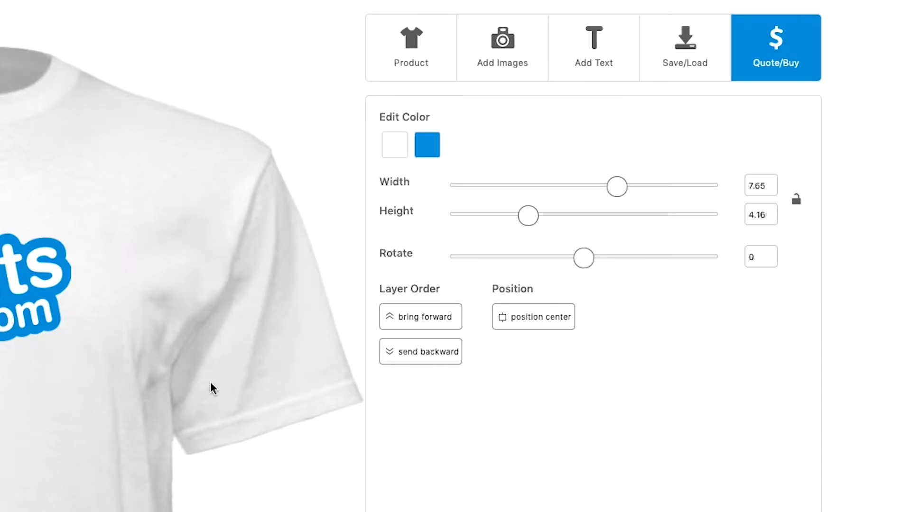
- Search the Mascots clip art catalog for 'Bull' and add the Bulldogs mascot to the front
left_click(501, 48)
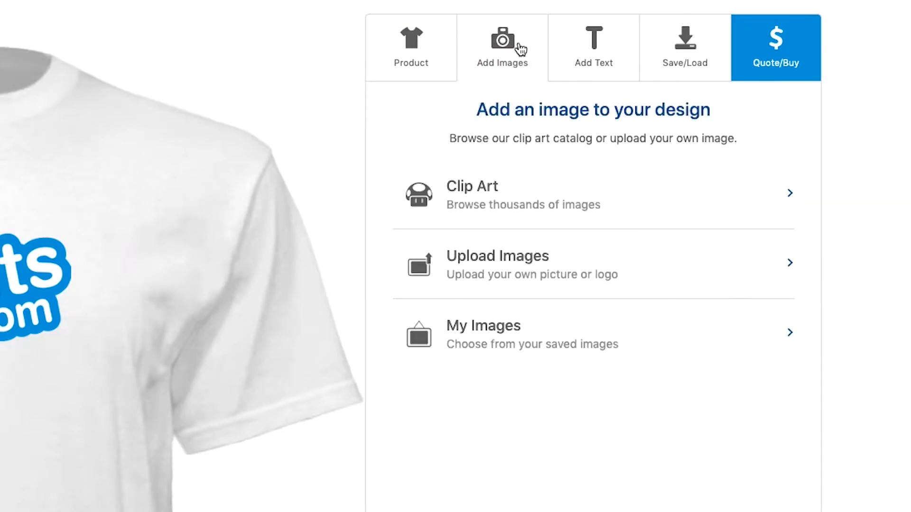
mouse_move(531, 334)
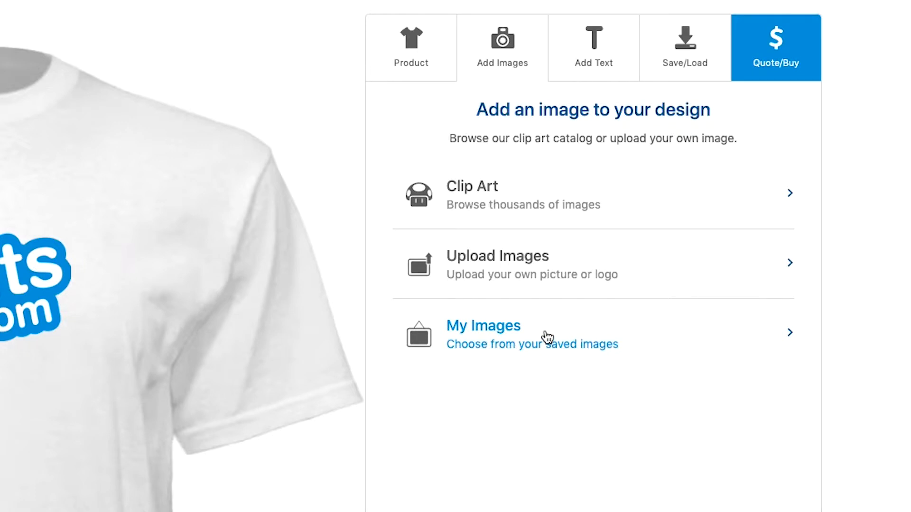
mouse_move(620, 493)
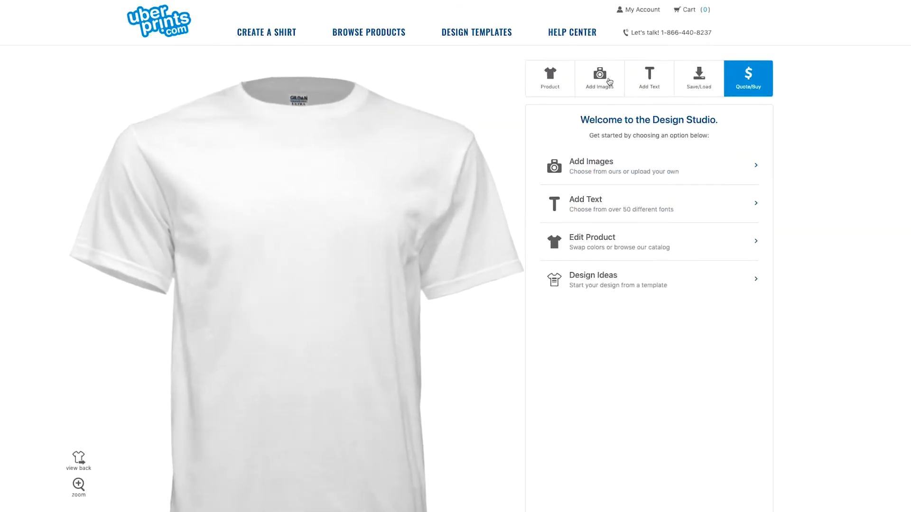
left_click(599, 78)
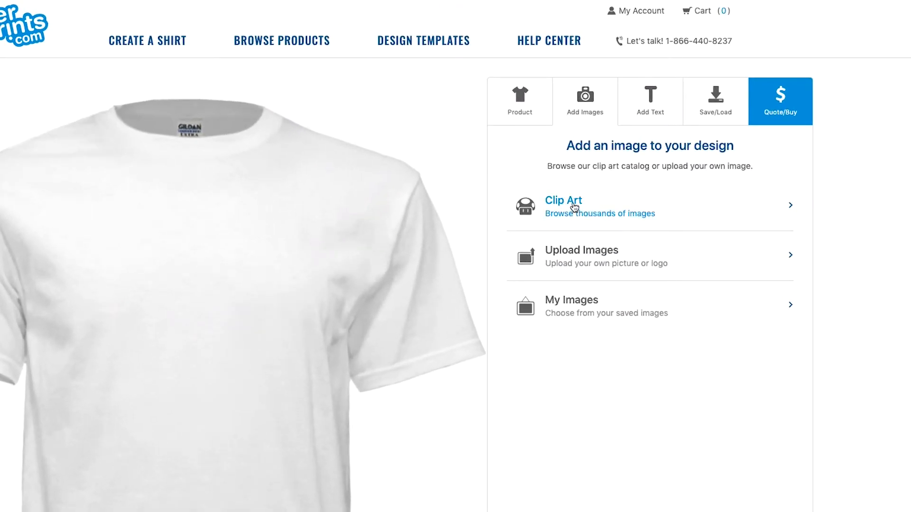
left_click(562, 200)
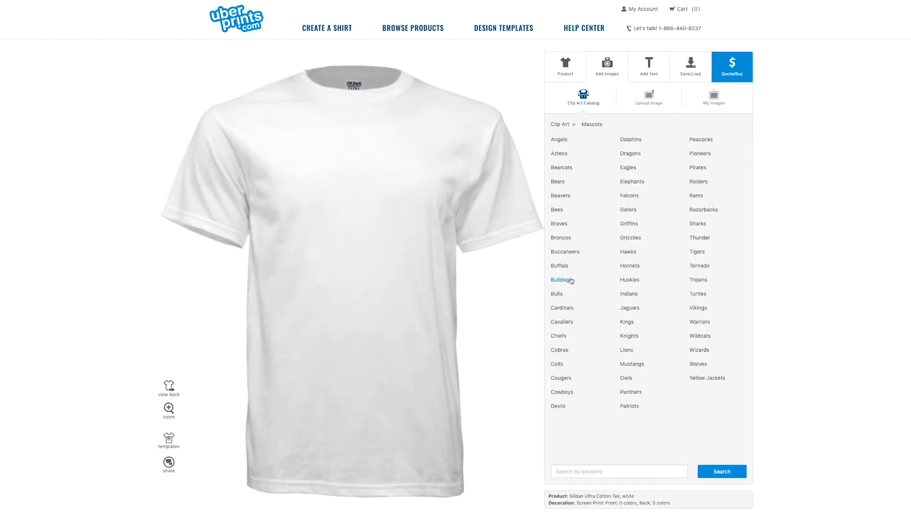
type("Bull")
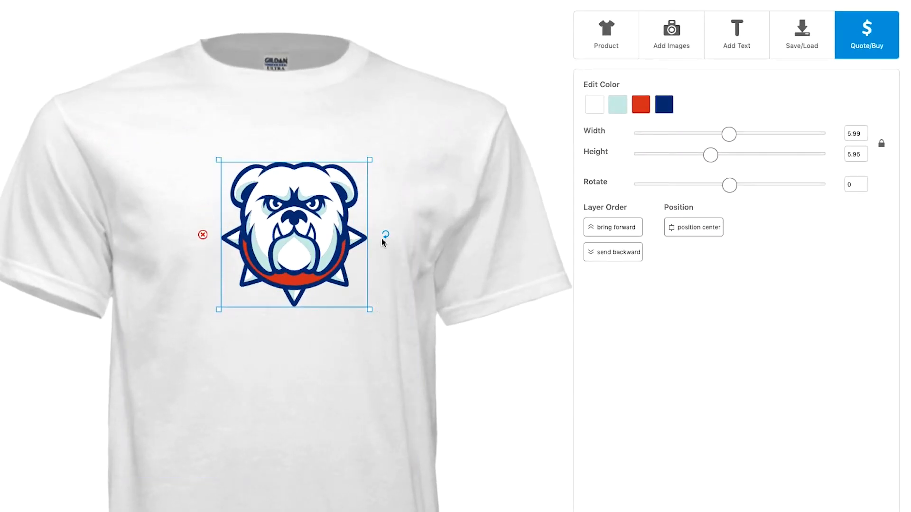
- Raise the bulldog, recolour its red collar bright blue and add the BULLDOGS banner clip art
left_click_drag(293, 233, 269, 200)
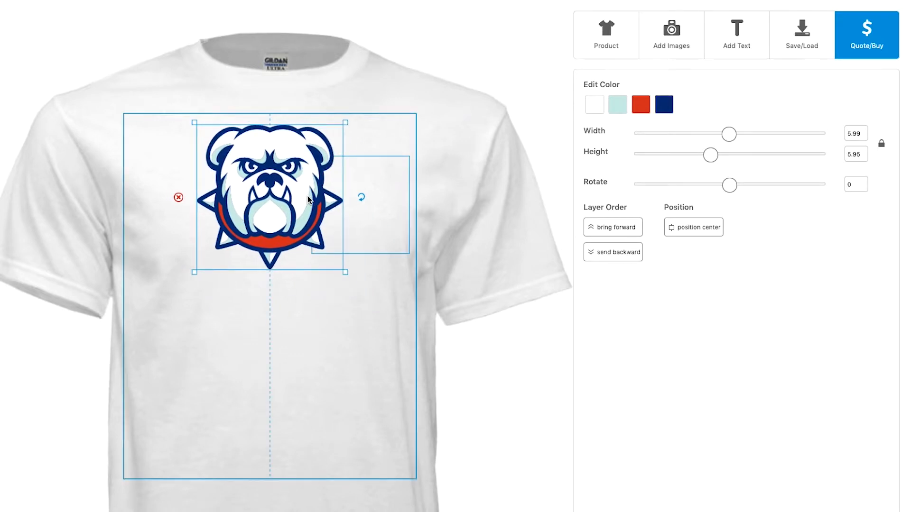
left_click(640, 104)
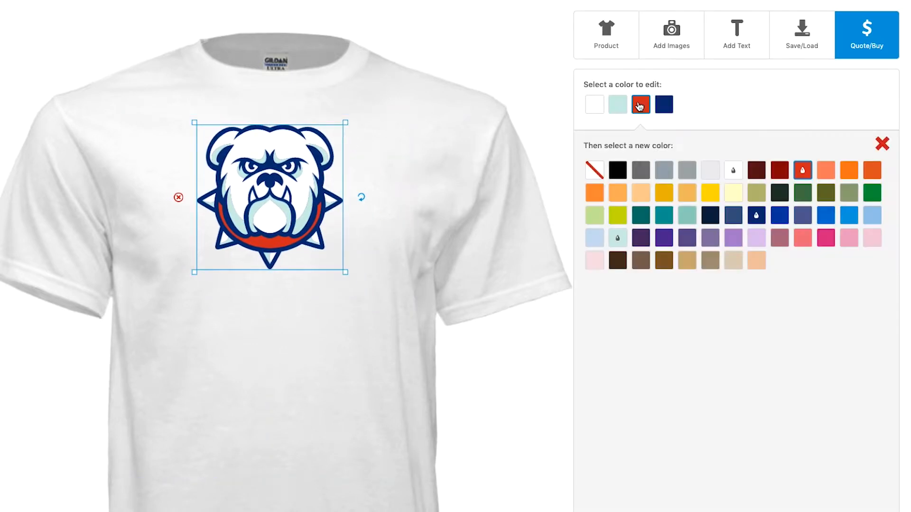
left_click(848, 215)
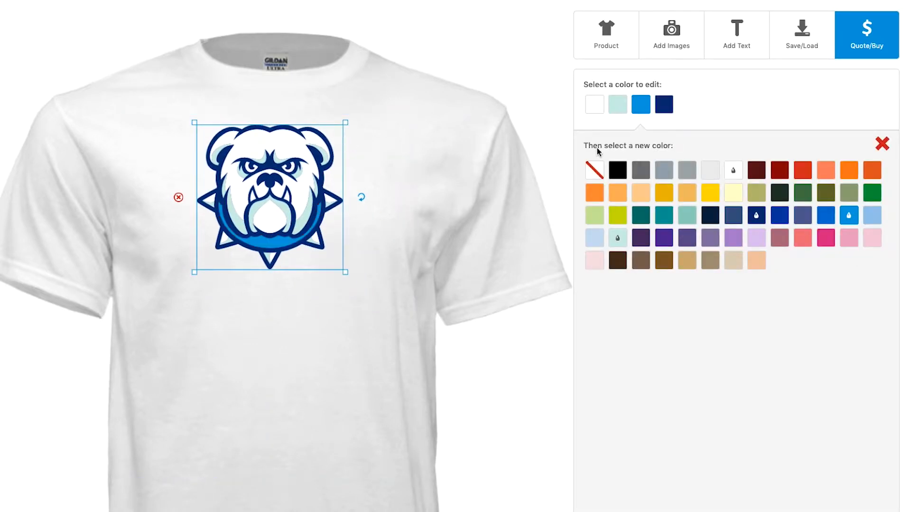
left_click(617, 104)
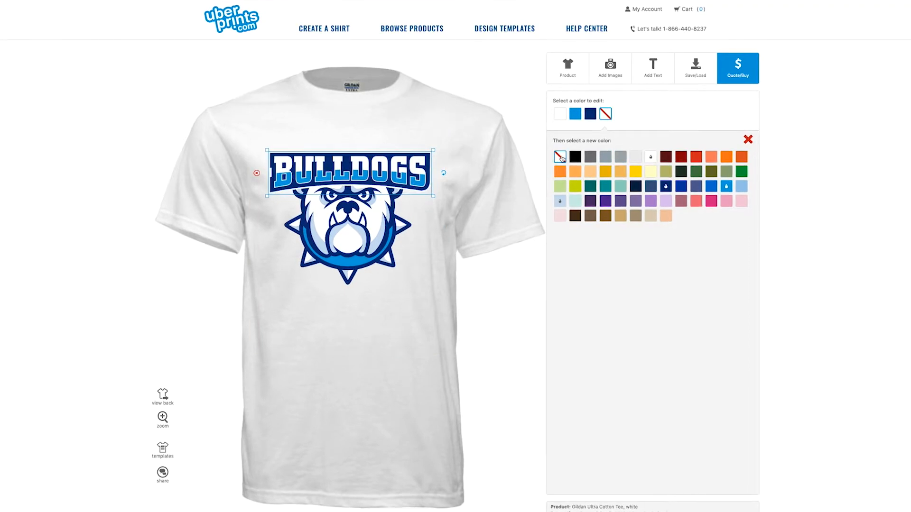
- Select the banner and bulldog together, move them higher on the chest and copy them
left_click(610, 69)
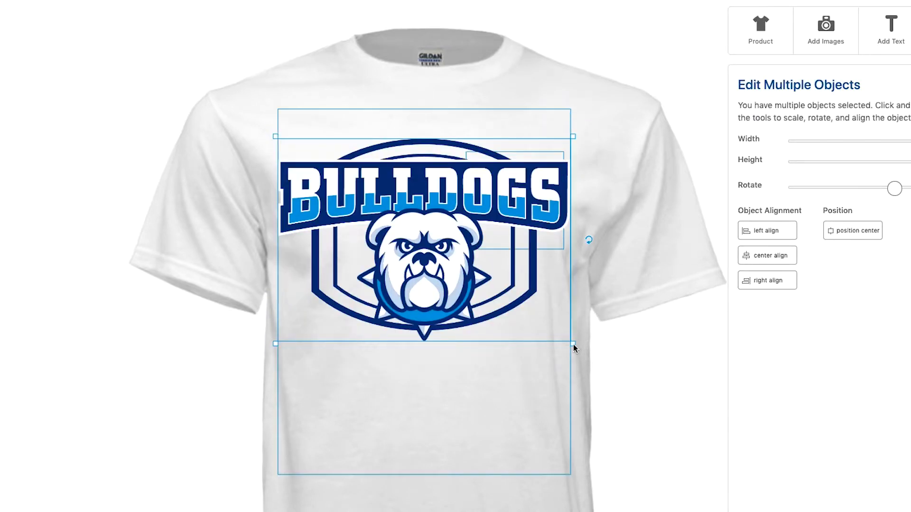
left_click_drag(574, 342, 563, 311)
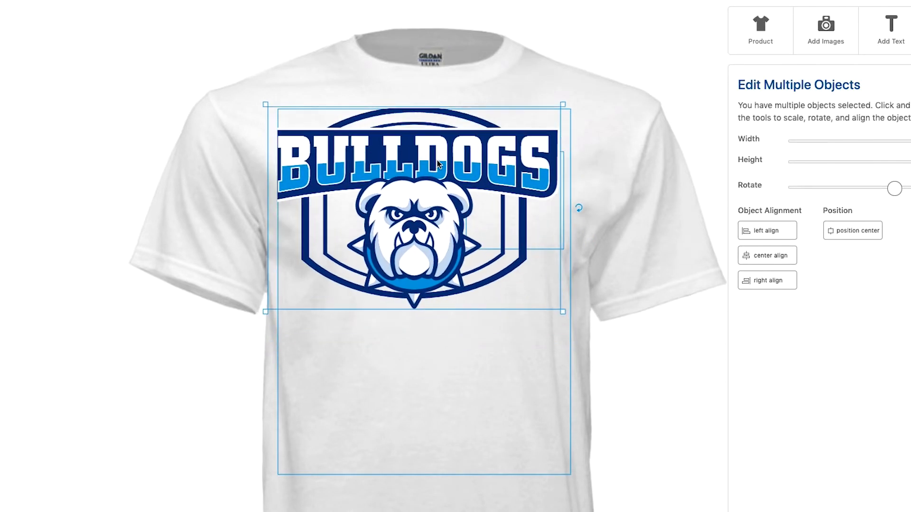
left_click(856, 231)
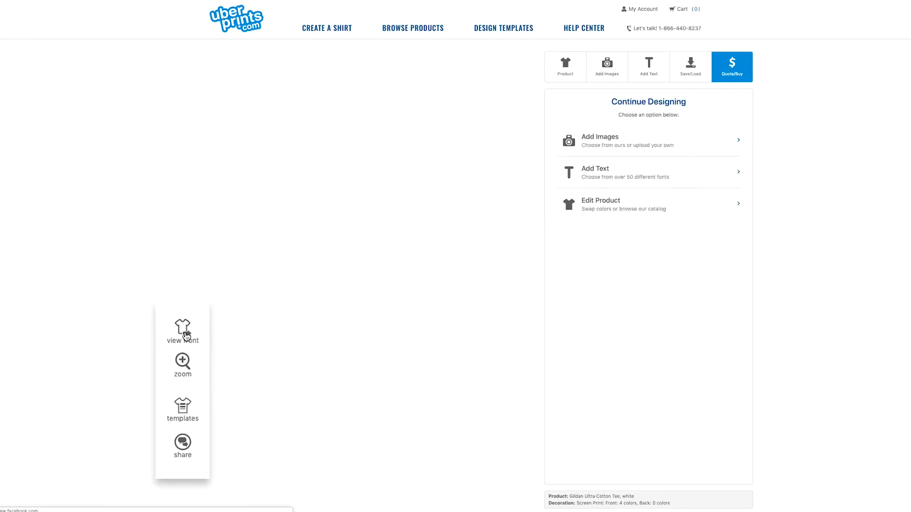
- Paste the bulldog design onto the shirt back and bring up the Quote/Buy calculator
right_click(350, 131)
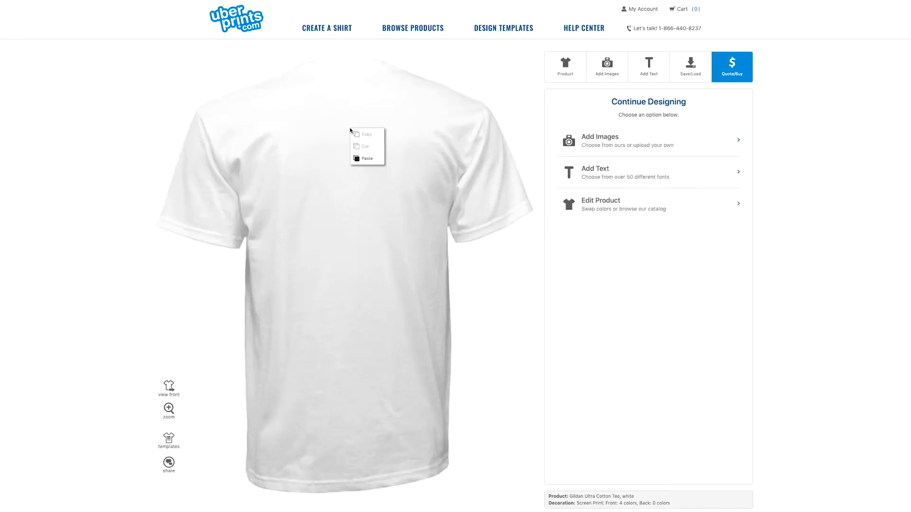
left_click(366, 159)
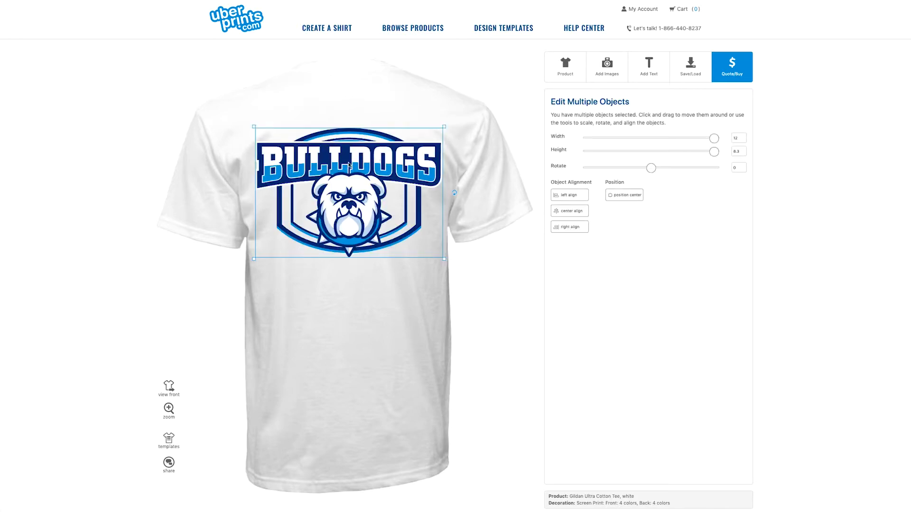
left_click(731, 67)
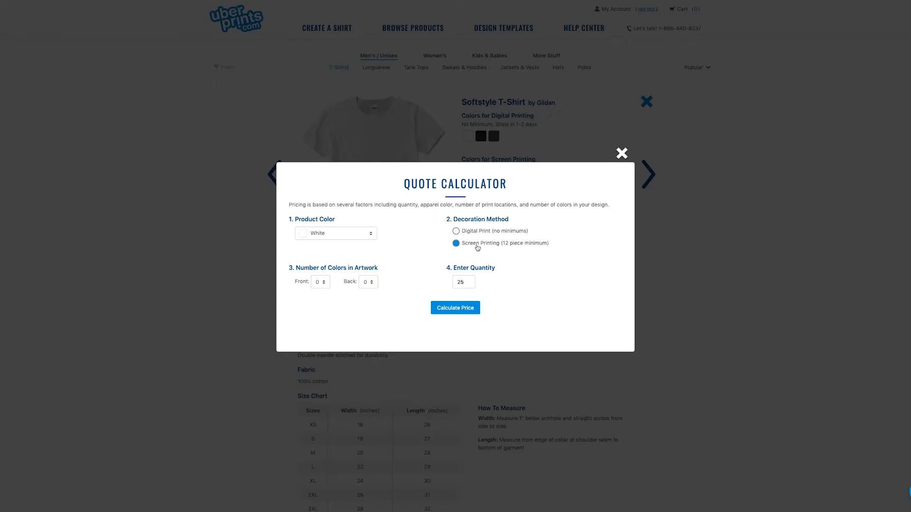
- Quote 25 screen-printed tees, then recalculate with four front colours at $12.21 each
left_click(320, 282)
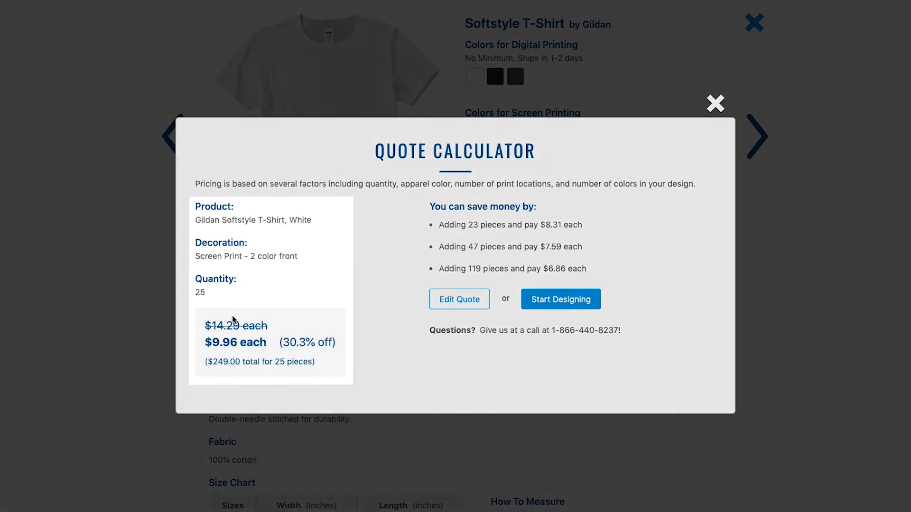
left_click(459, 298)
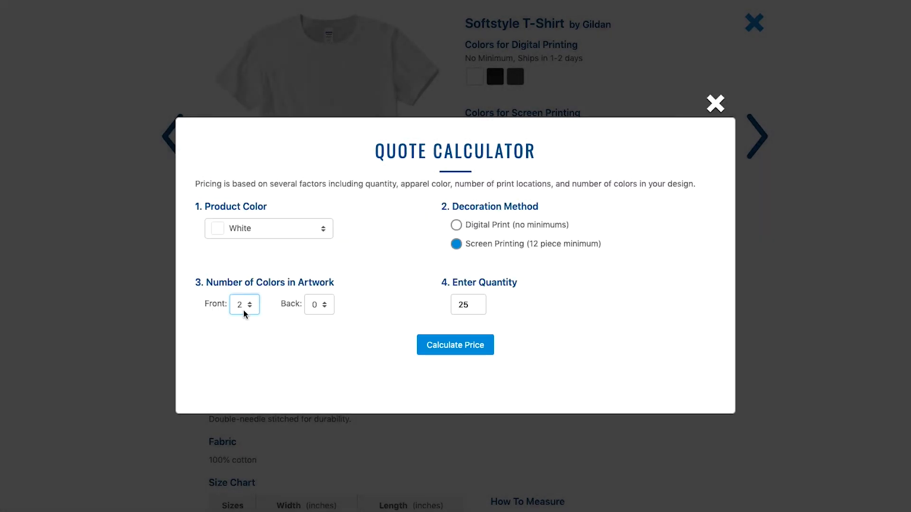
left_click(455, 345)
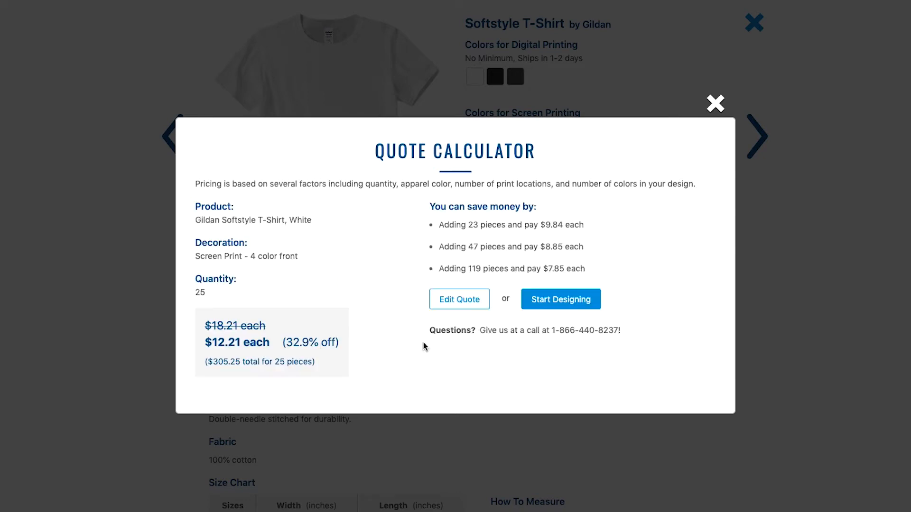
left_click(459, 299)
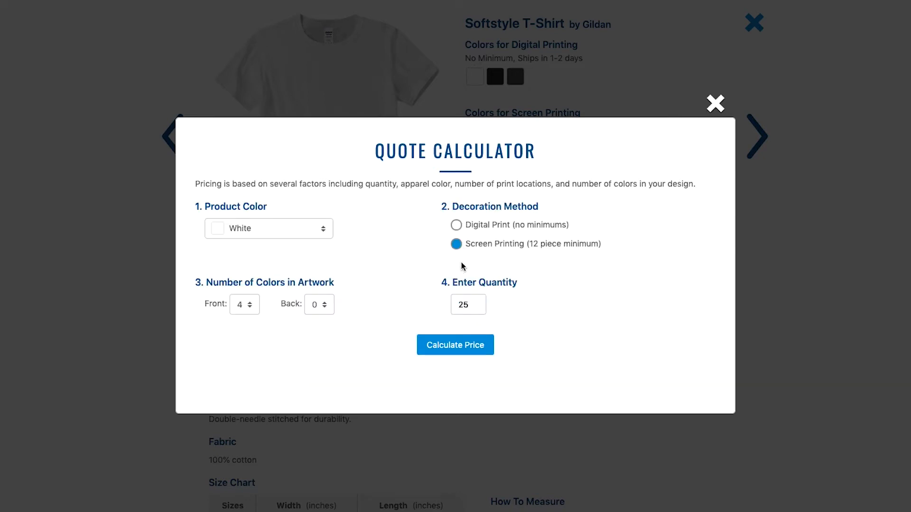
- Switch to digital print for 5 shirts at $17.09, then requote with eight front colours
left_click(457, 225)
type("5")
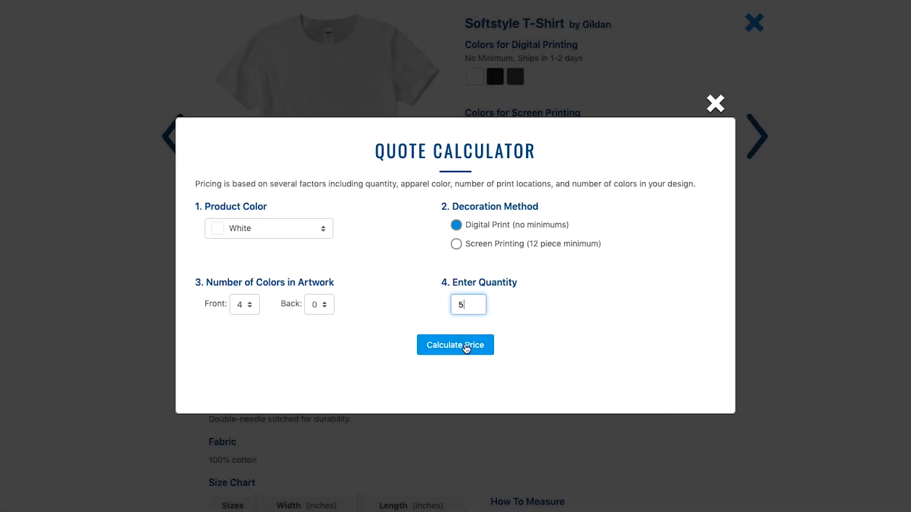
left_click(455, 345)
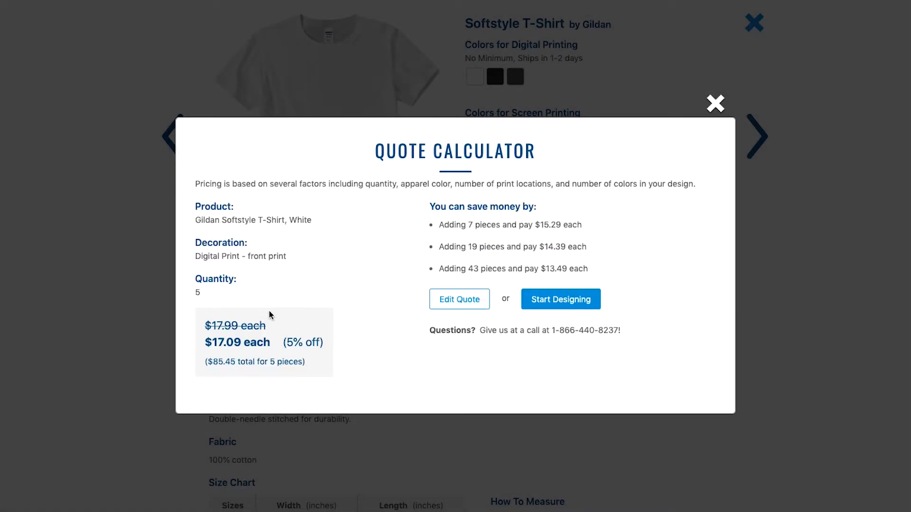
left_click(459, 298)
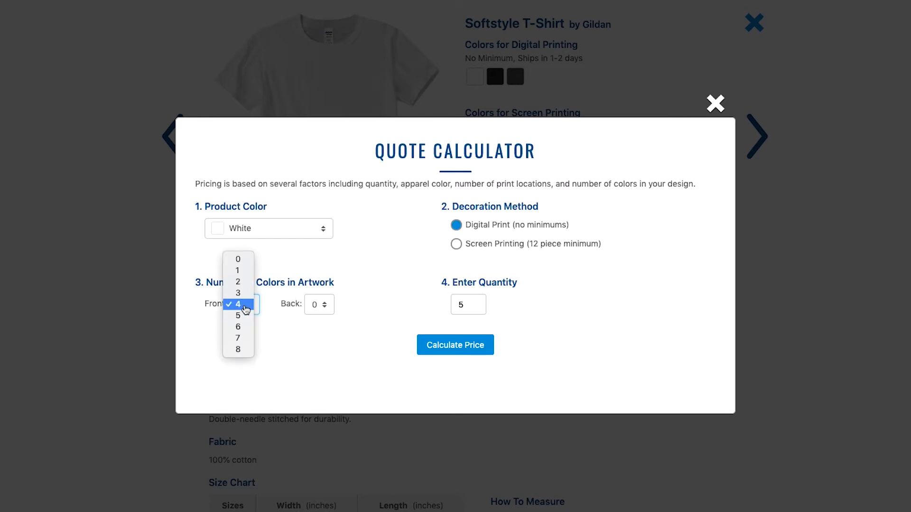
left_click(237, 349)
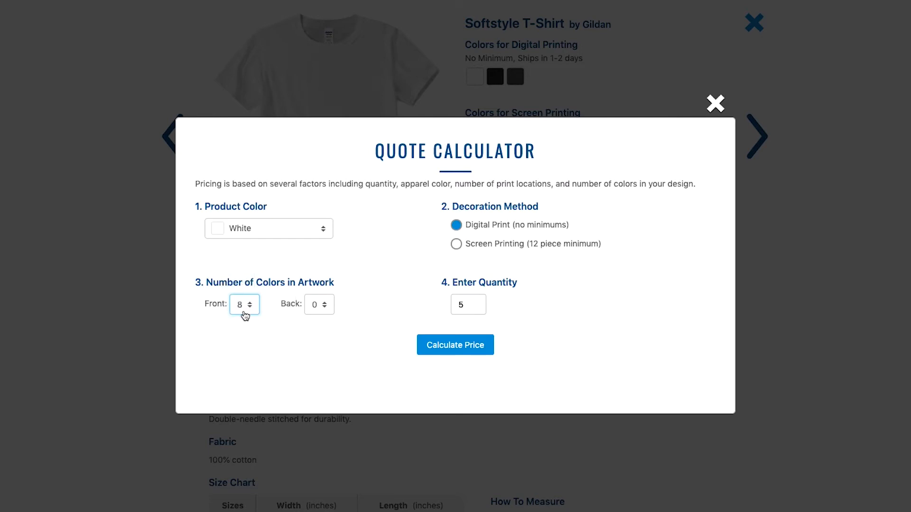
left_click(454, 344)
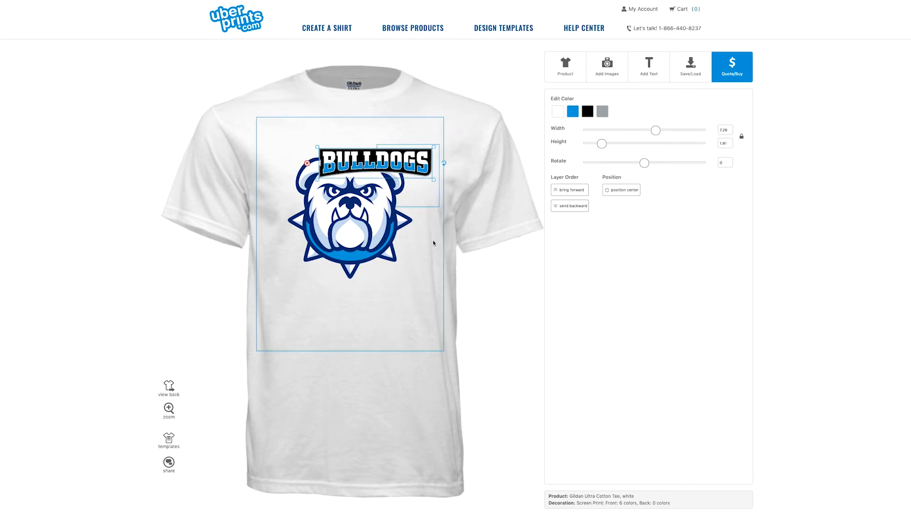
- Widen the BULLDOGS banner to about 10.23 inches across the bulldog's head
left_click_drag(657, 130, 675, 130)
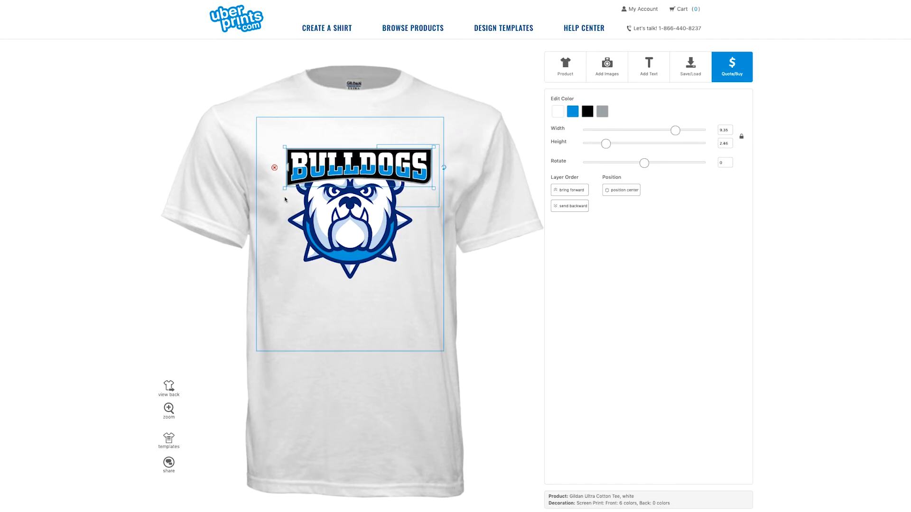
left_click_drag(675, 130, 683, 130)
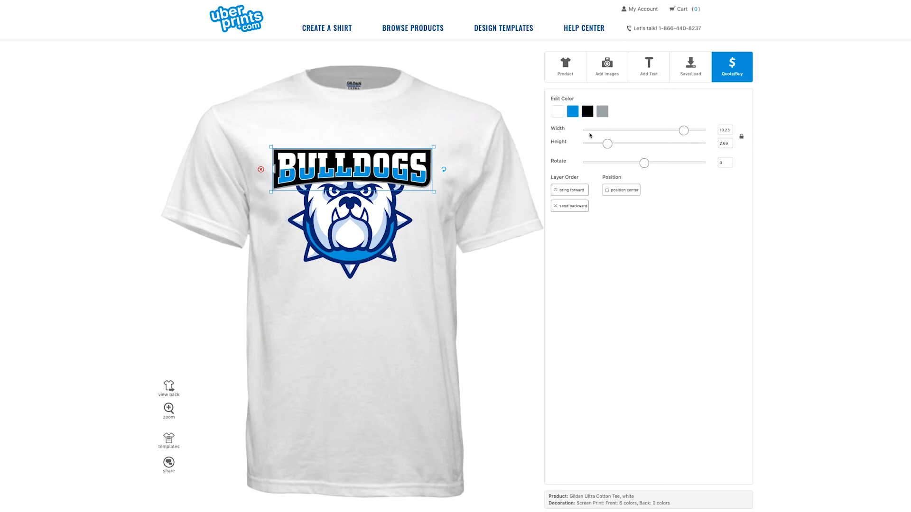
- Recolor the banner, changing black to navy and removing gray, cutting the front to 4 colours
left_click(572, 111)
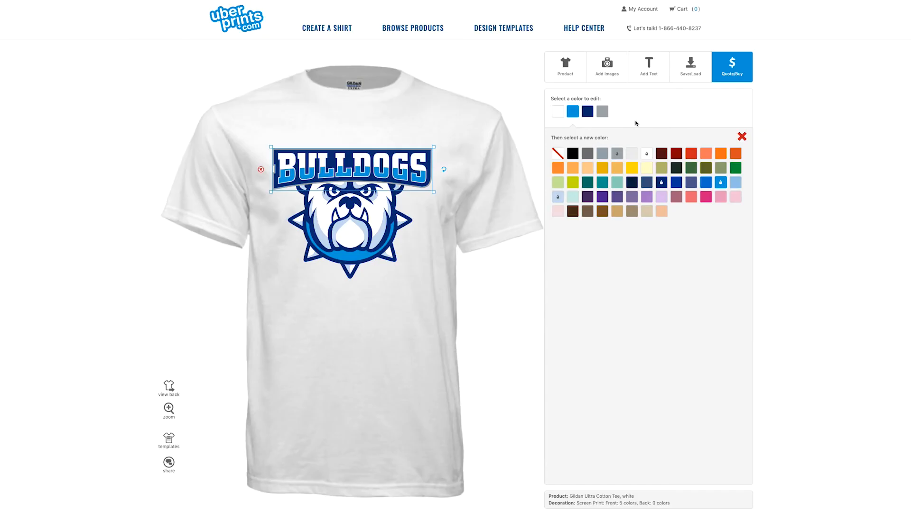
left_click(601, 111)
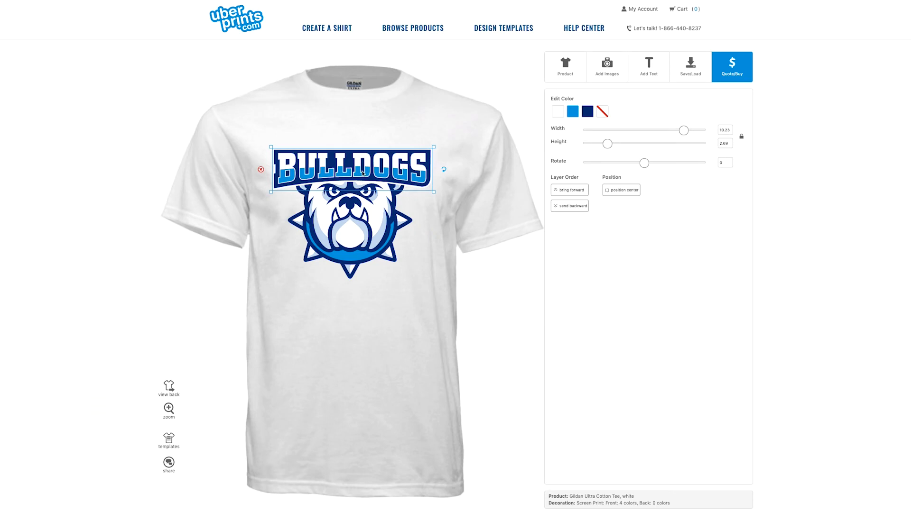
- Reposition the banner back over the bulldog's head
left_click_drag(348, 165, 348, 246)
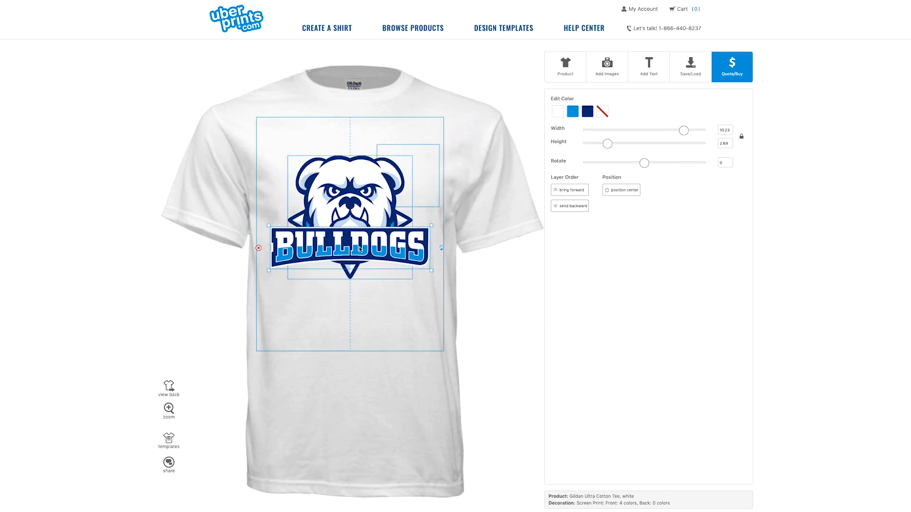
left_click_drag(349, 247, 348, 183)
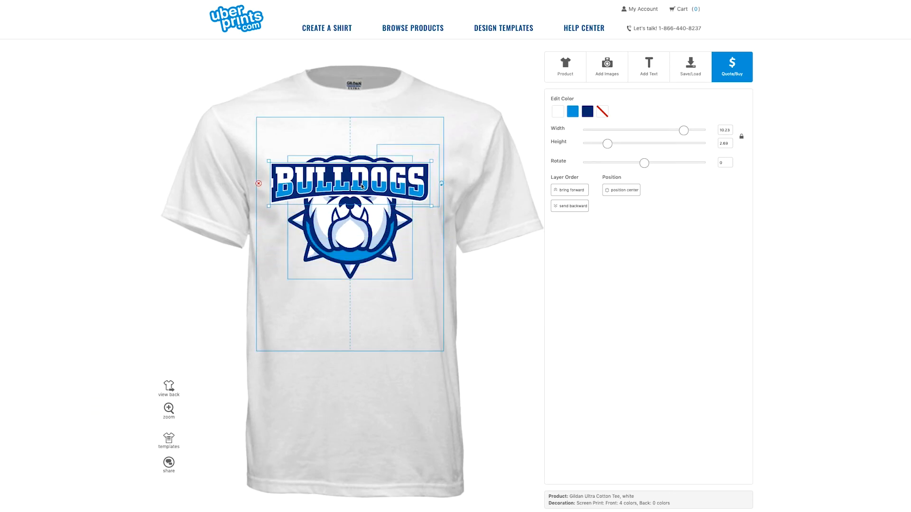